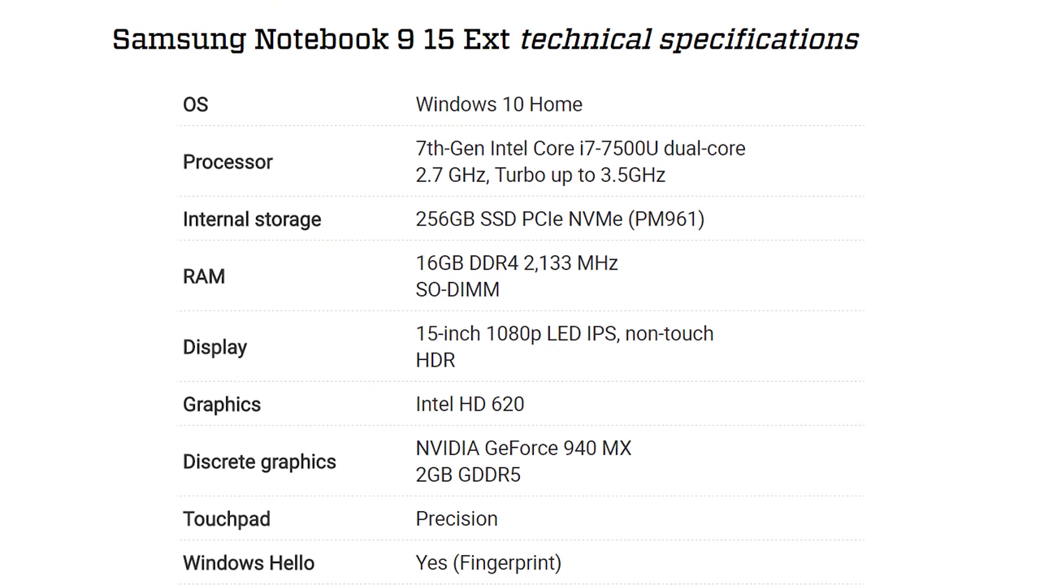
scroll(down, 3)
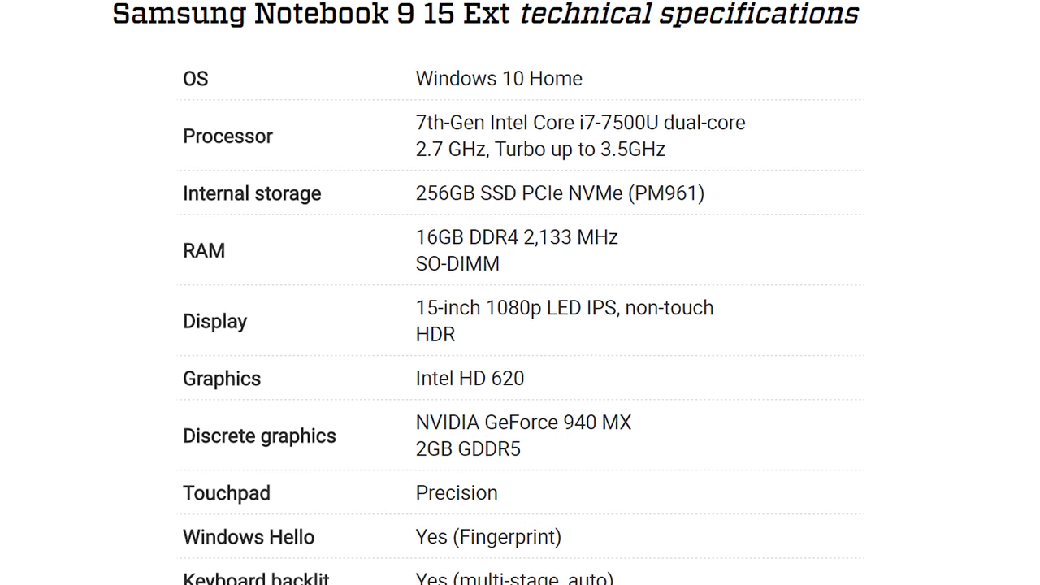
scroll(down, 3)
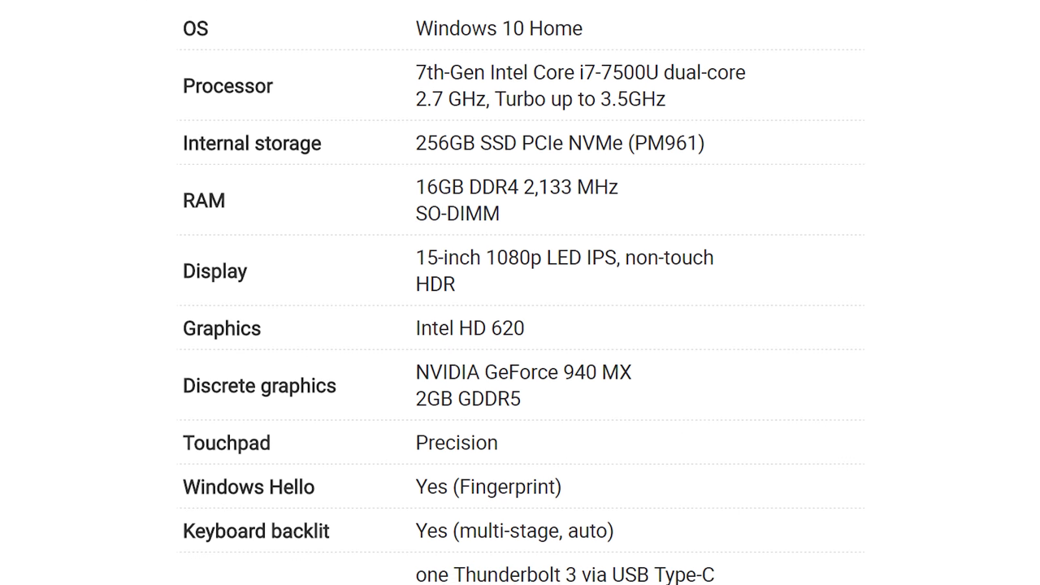
scroll(down, 3)
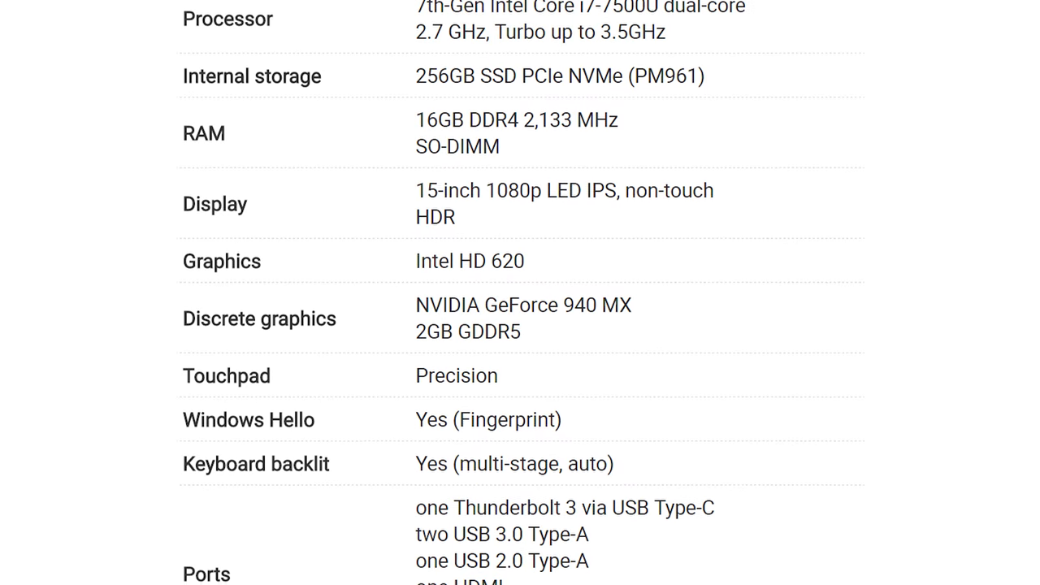
scroll(down, 3)
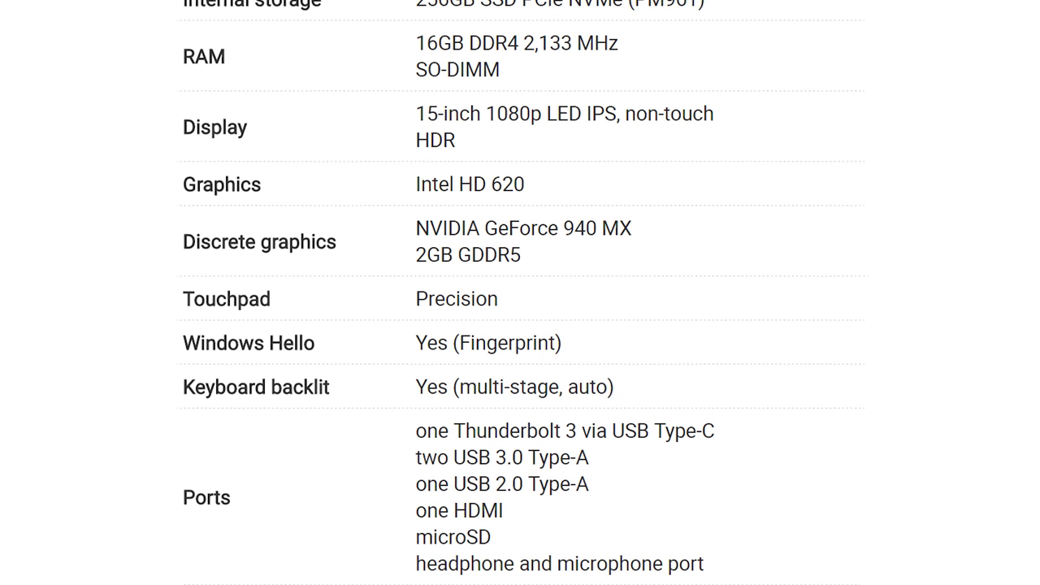
scroll(down, 3)
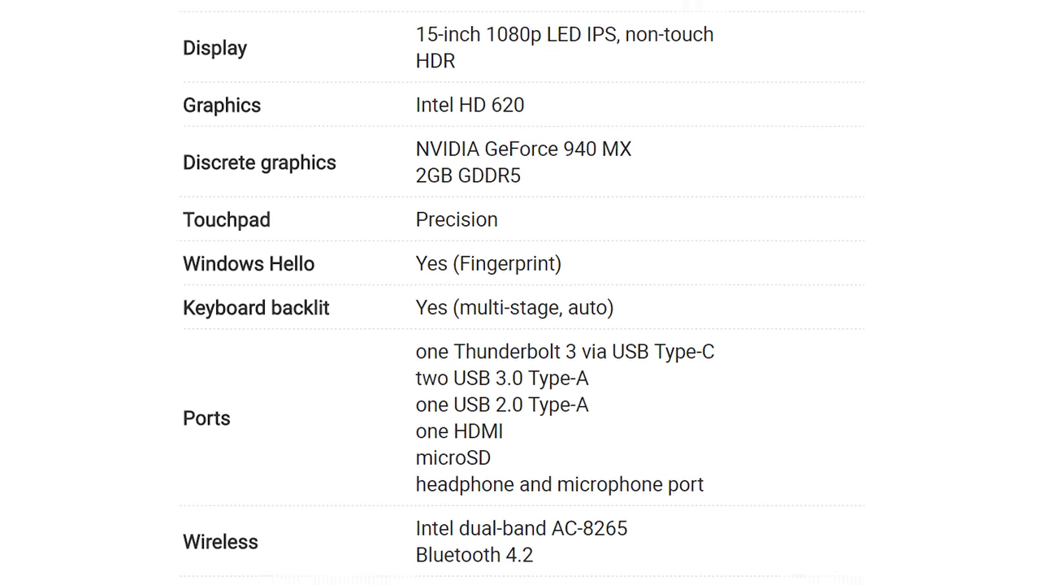
scroll(down, 3)
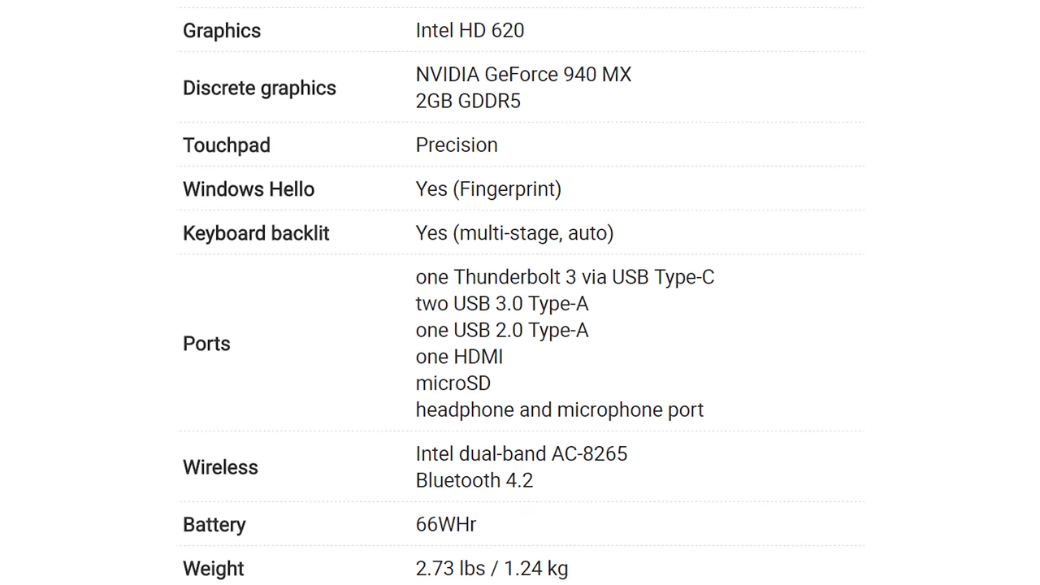
scroll(down, 3)
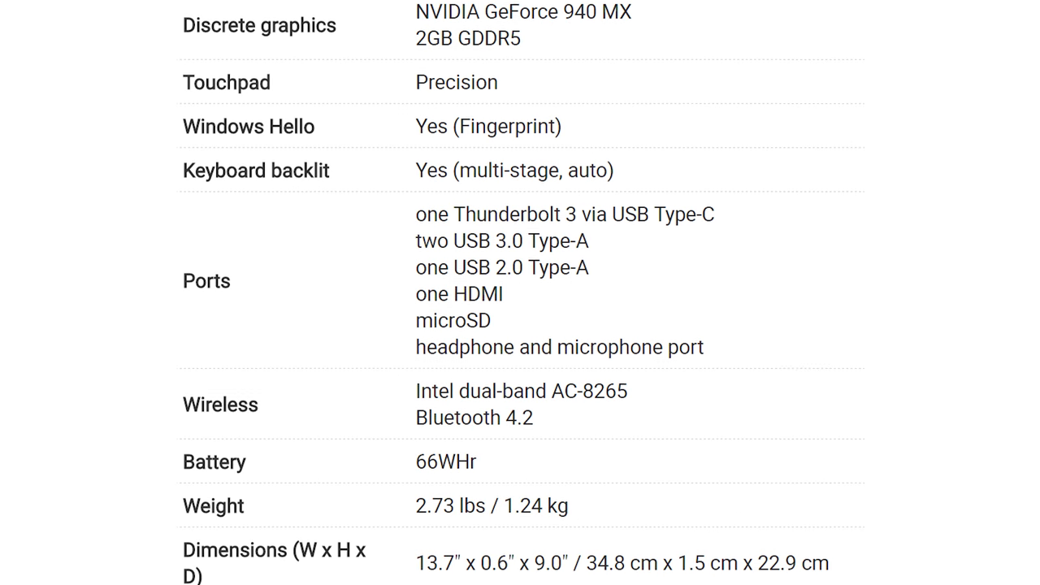
scroll(down, 3)
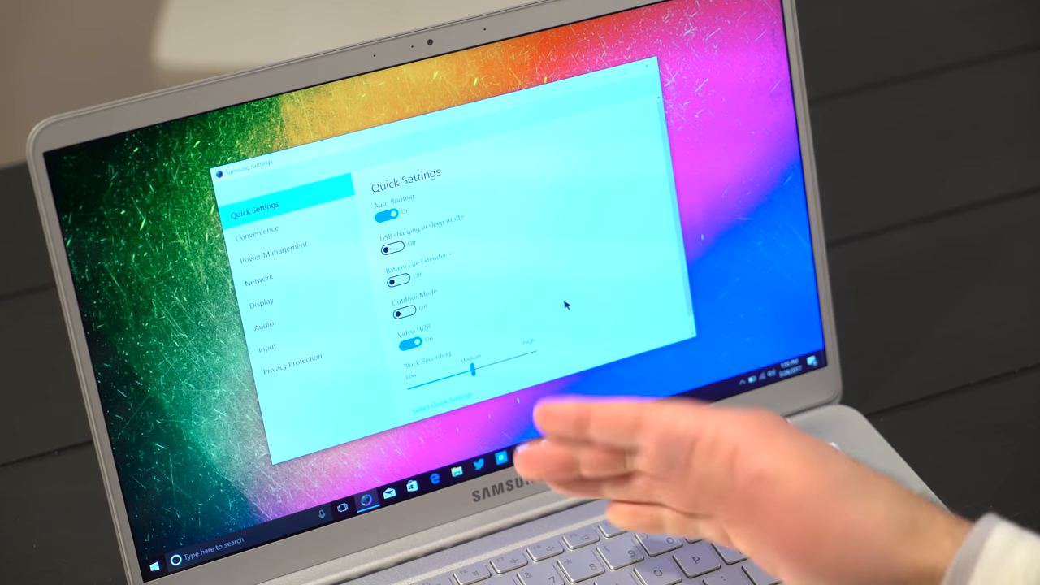
click(296, 356)
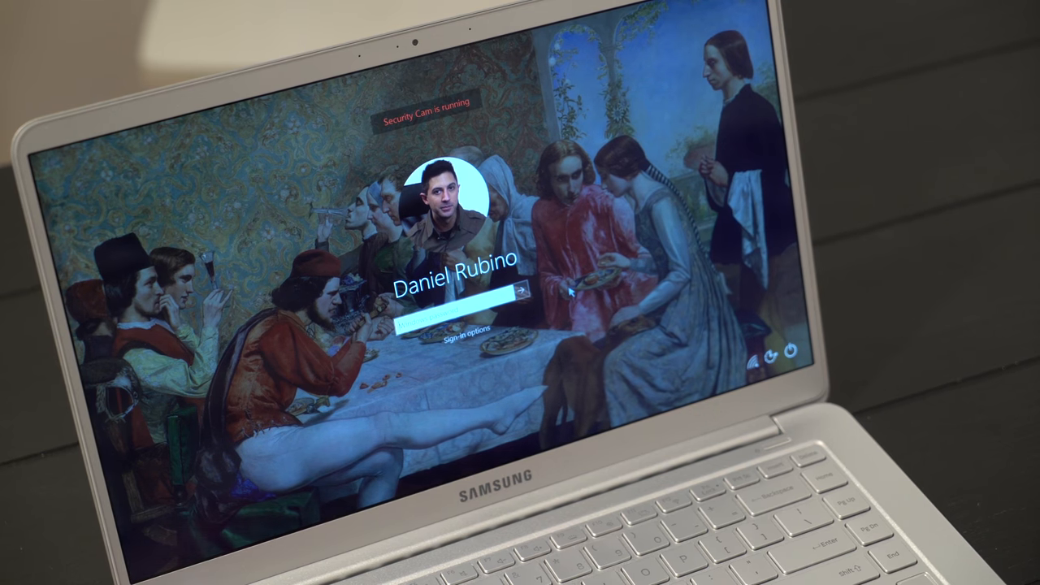
text(password)
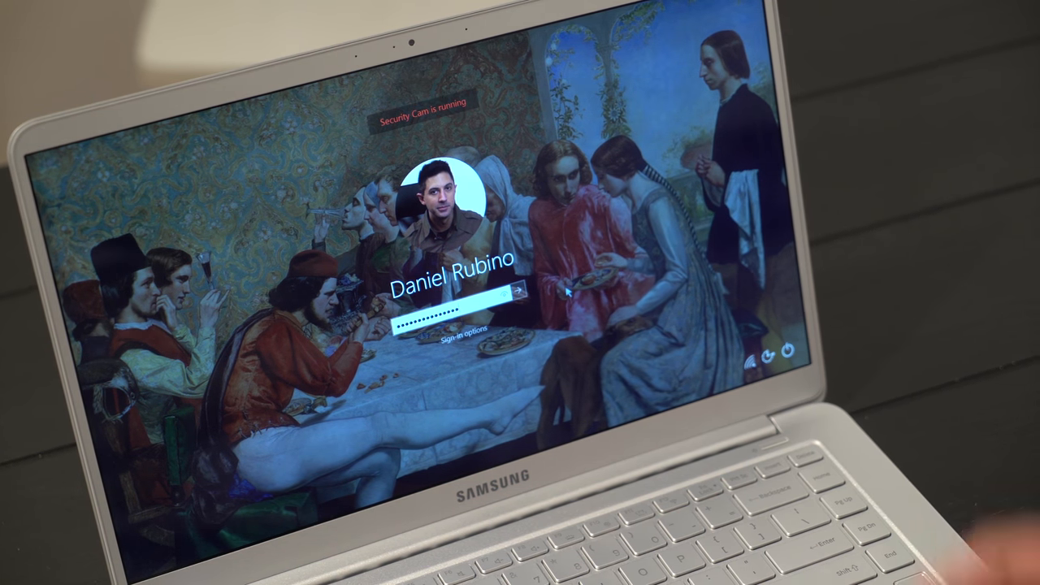